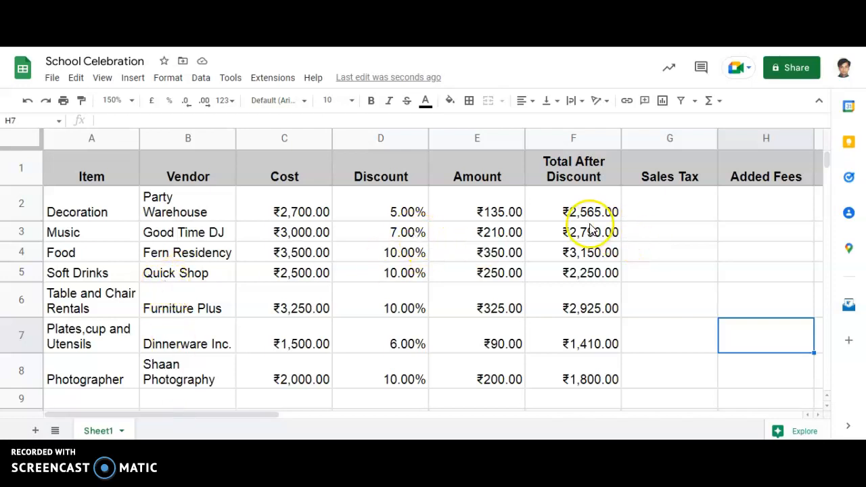
Inspect the Total After Discount values and select Decoration's Sales Tax cell G2.
{"action": "left_click", "coordinate": [590, 231]}
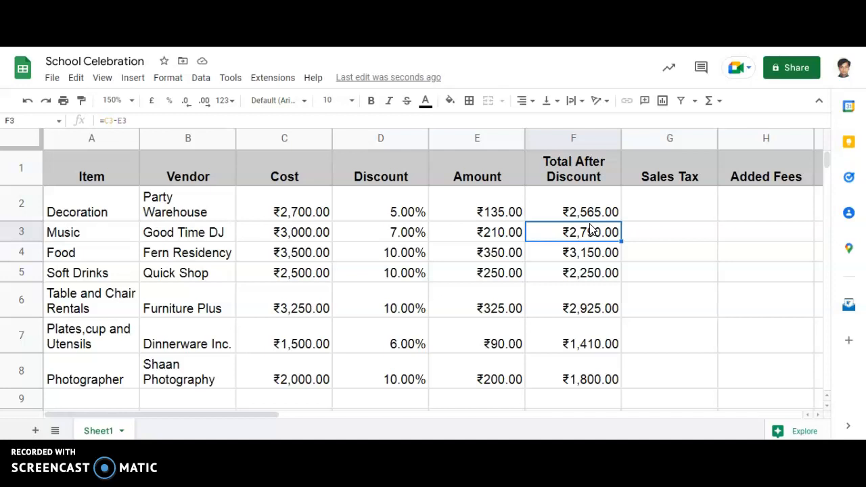
{"action": "left_click", "coordinate": [668, 168]}
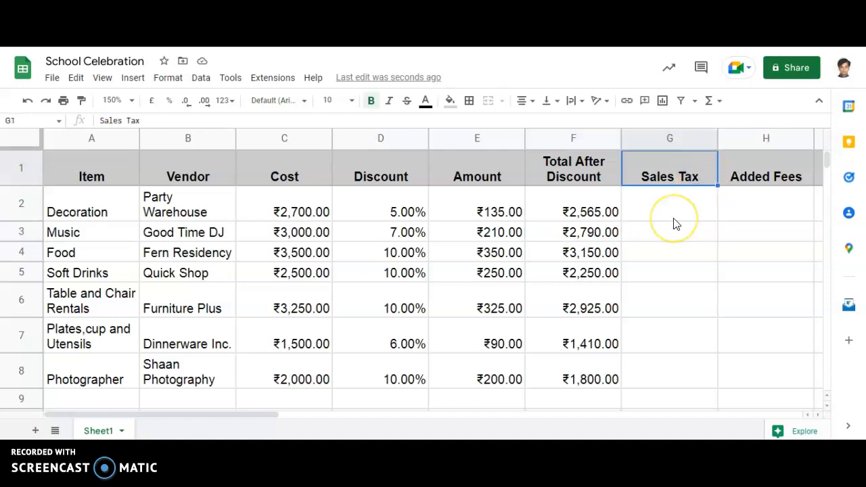
{"action": "mouse_move", "coordinate": [350, 142]}
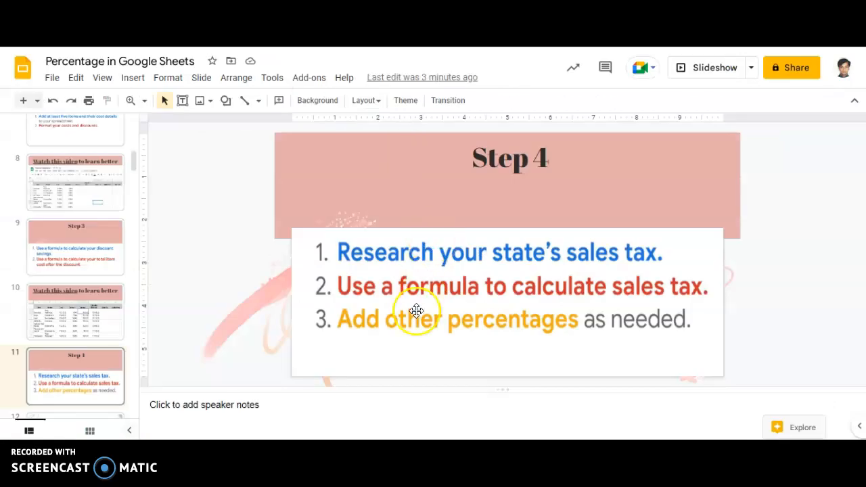
{"action": "mouse_move", "coordinate": [577, 272]}
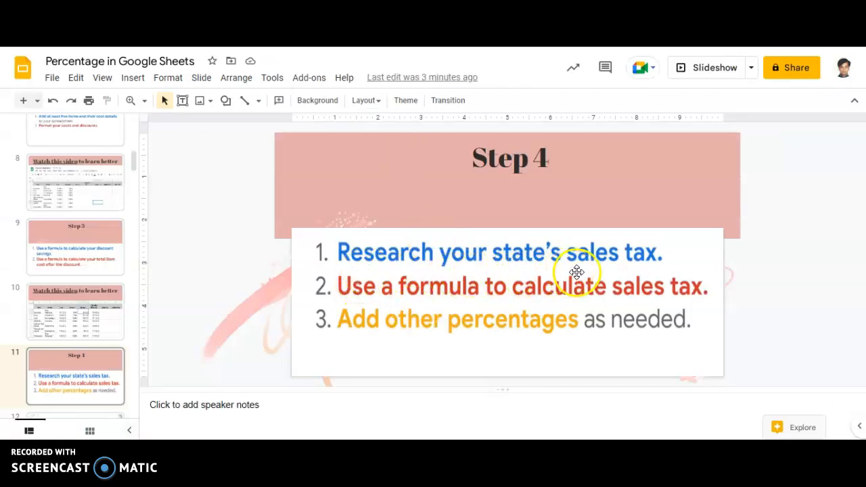
{"action": "mouse_move", "coordinate": [588, 272]}
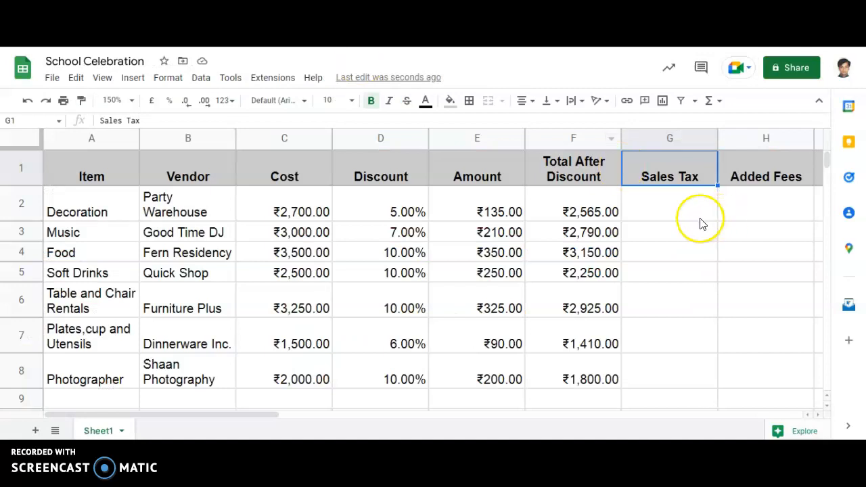
{"action": "left_click", "coordinate": [669, 211]}
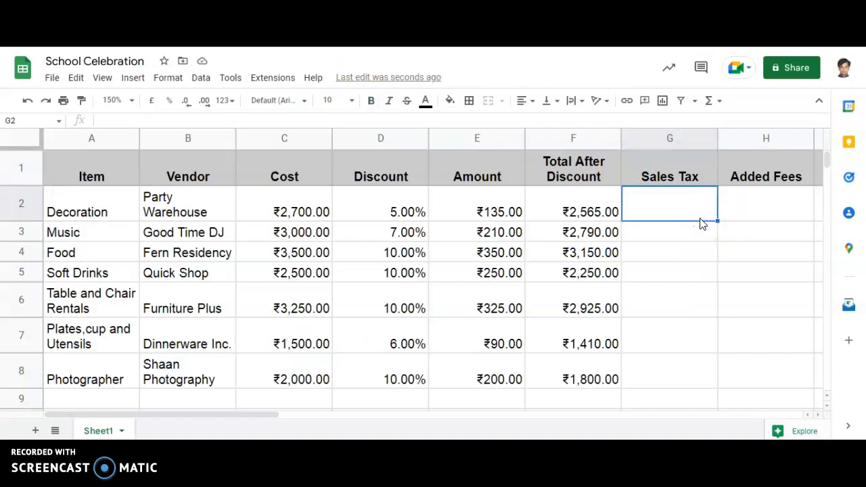
Enter the =F2*12% sales tax formula for Decoration, giving ₹307.80.
{"action": "type", "text": "="}
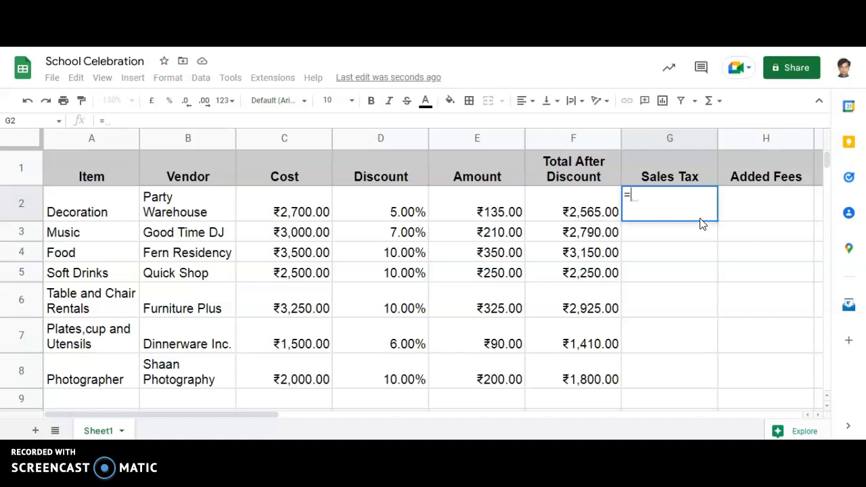
{"action": "left_click", "coordinate": [574, 211]}
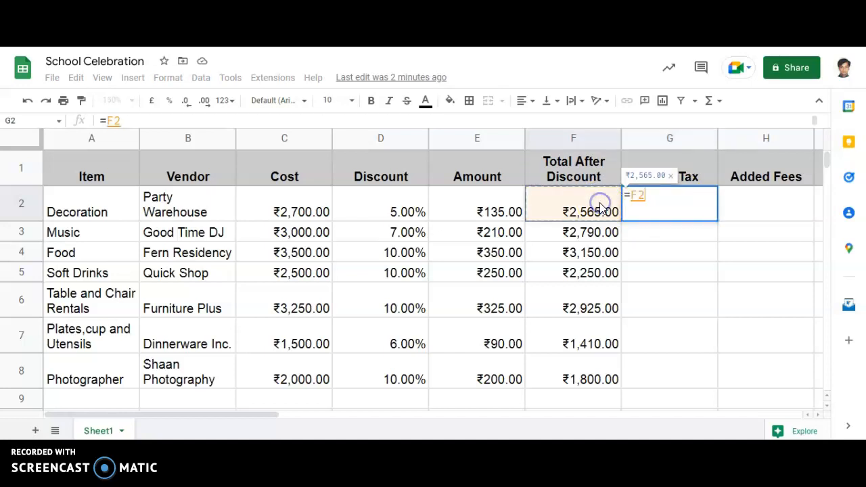
{"action": "type", "text": "*"}
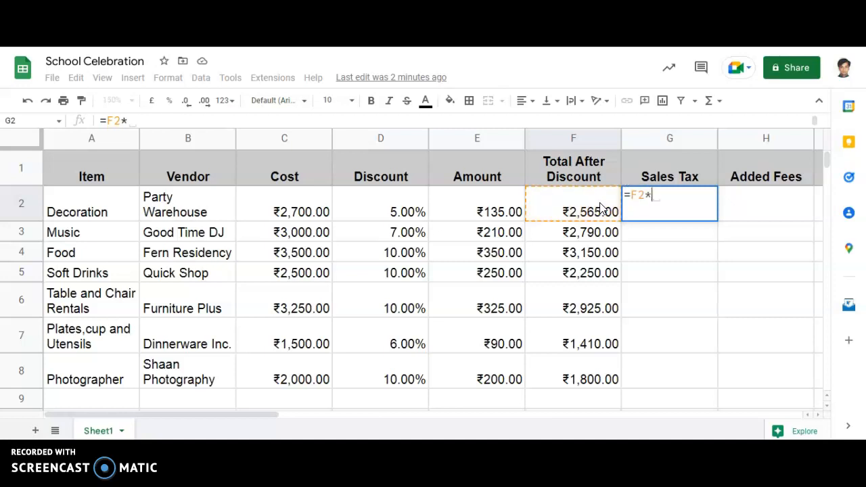
{"action": "type", "text": "12"}
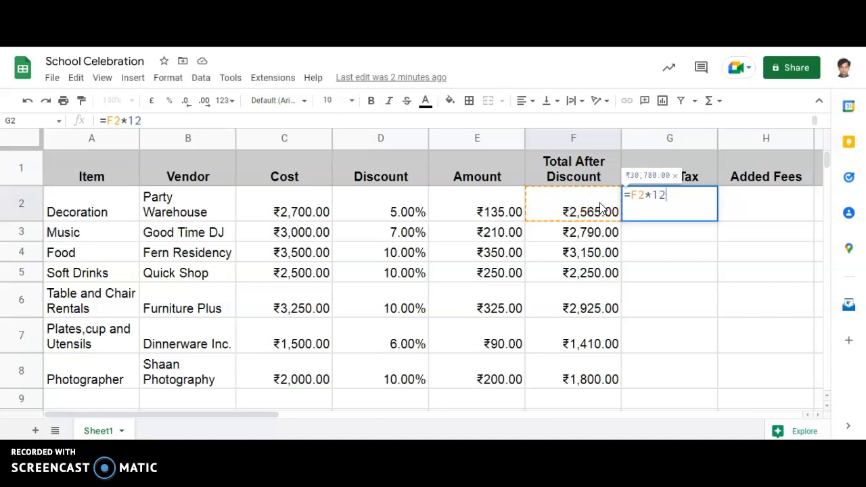
{"action": "type", "text": "%"}
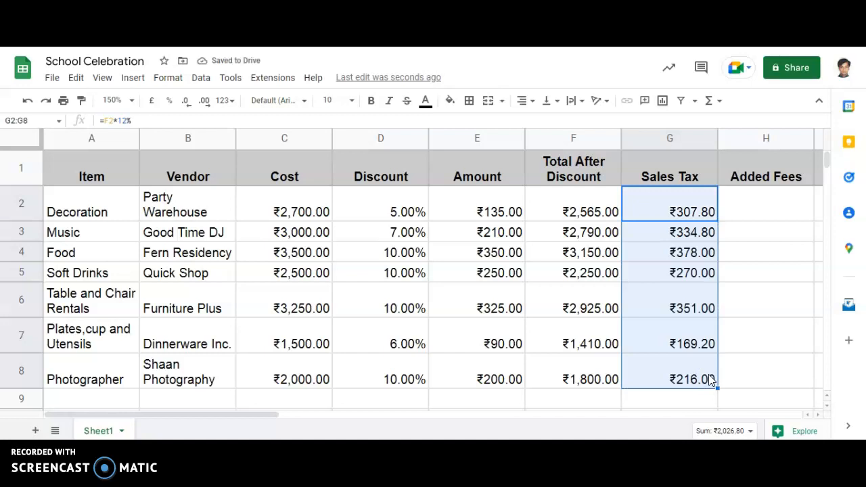
Clear G2 and re-enter =F2*12% so Decoration's Sales Tax again shows ₹307.80.
{"action": "key", "text": "Delete"}
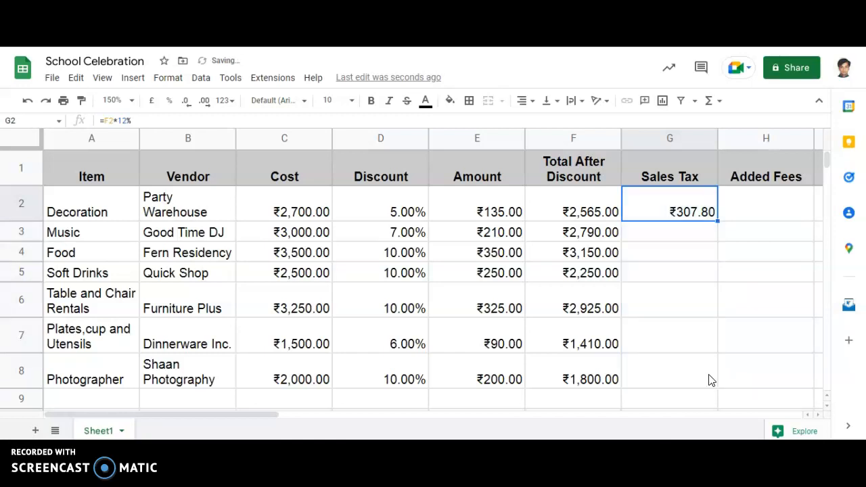
{"action": "key", "text": "Delete"}
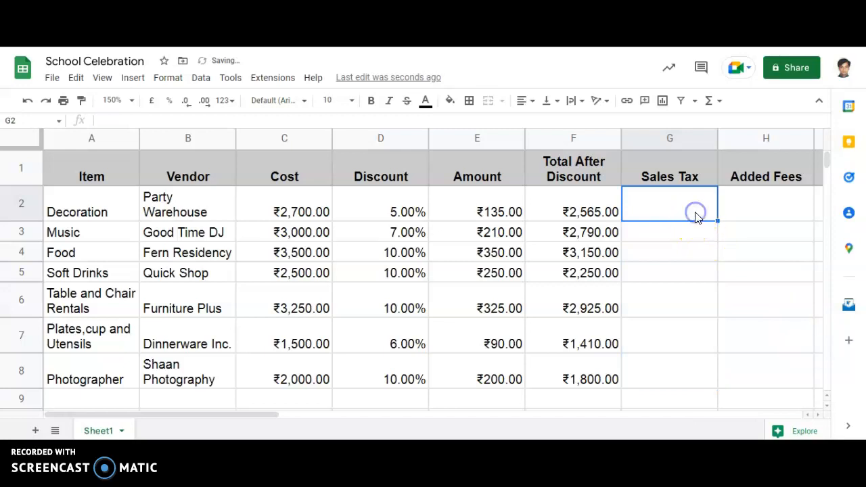
{"action": "type", "text": "="}
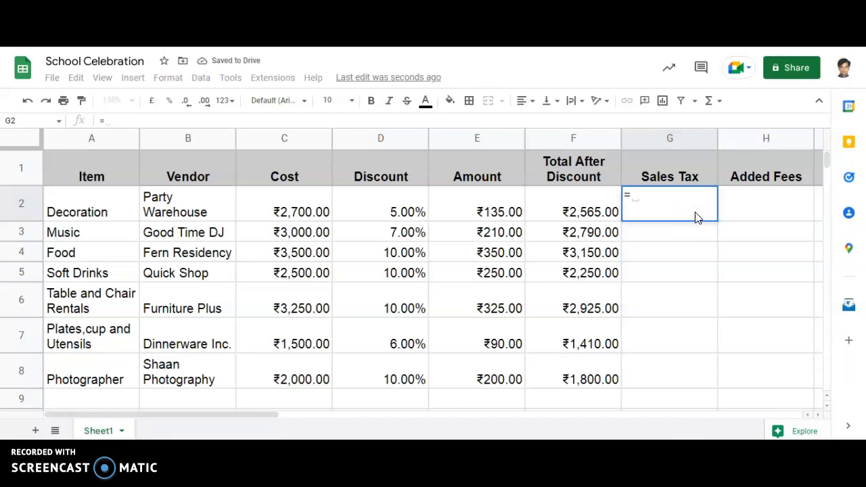
{"action": "mouse_move", "coordinate": [588, 200]}
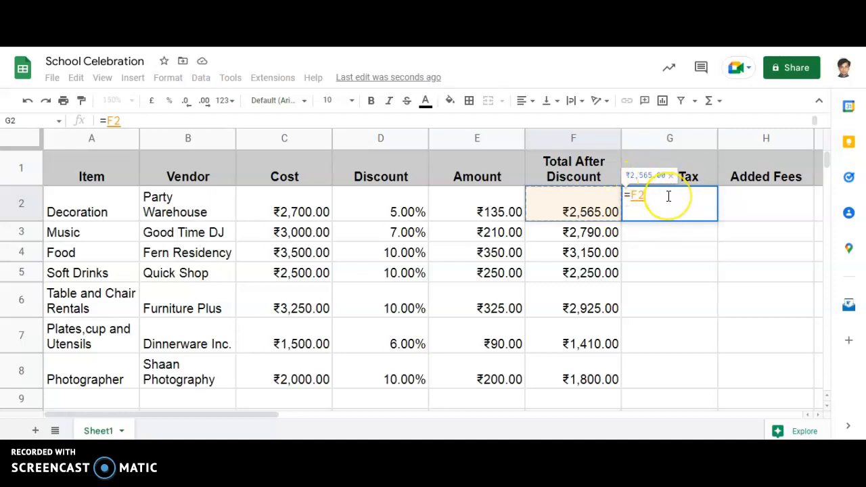
{"action": "type", "text": "*"}
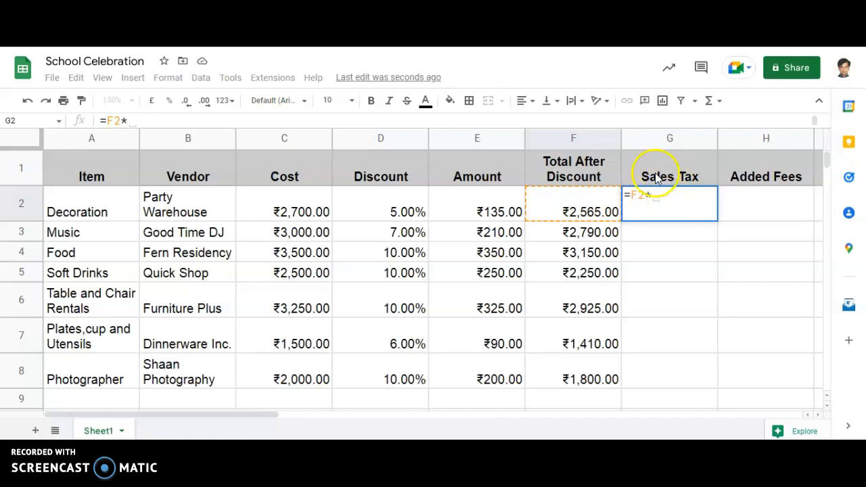
{"action": "type", "text": "12"}
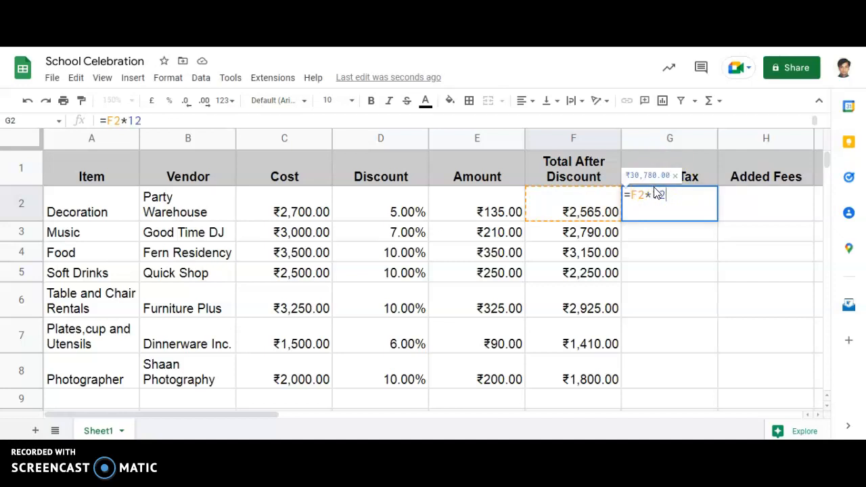
{"action": "type", "text": "%"}
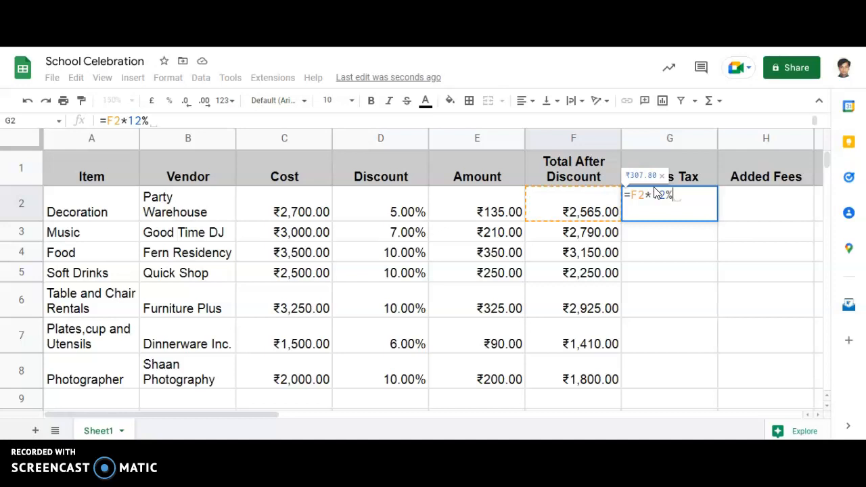
{"action": "key", "text": "enter"}
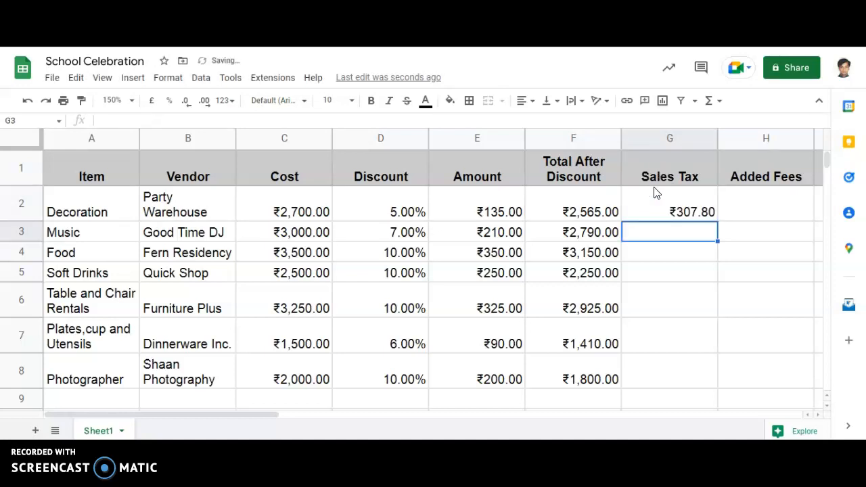
Copy Decoration's 12% formula to Music so its Sales Tax shows ₹334.80.
{"action": "left_click", "coordinate": [668, 211]}
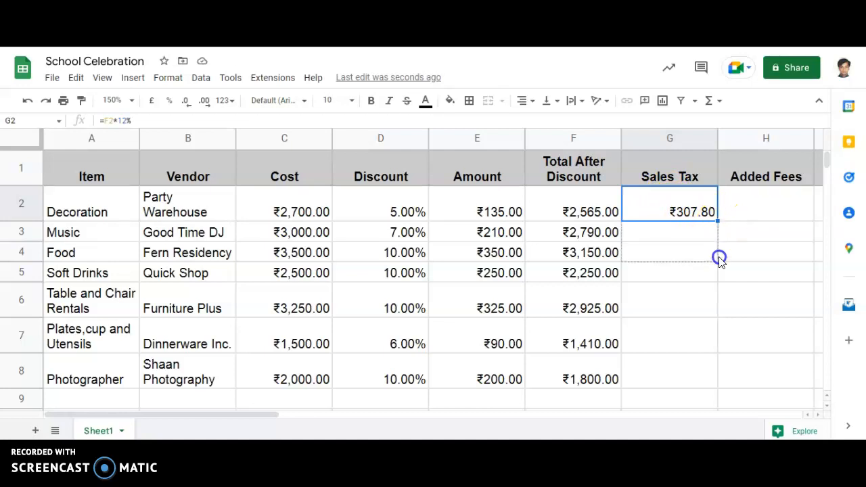
{"action": "left_click_drag", "start_coordinate": [720, 257], "coordinate": [720, 379]}
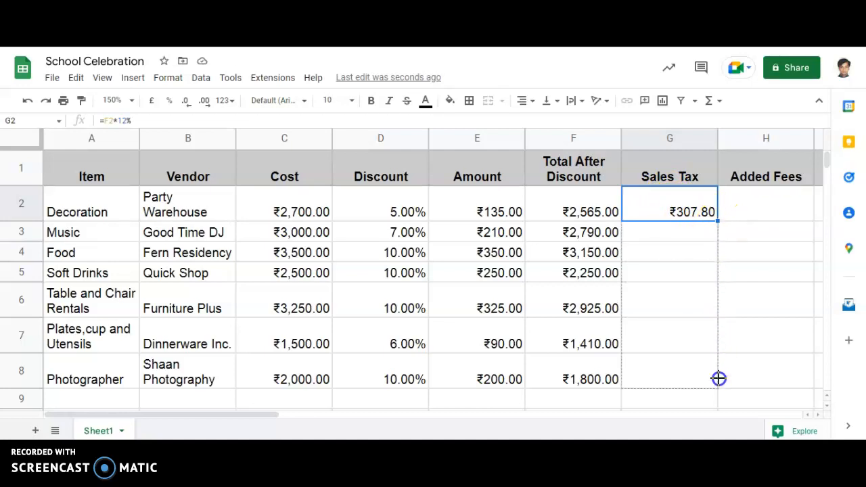
{"action": "left_click_drag", "start_coordinate": [718, 211], "coordinate": [717, 379]}
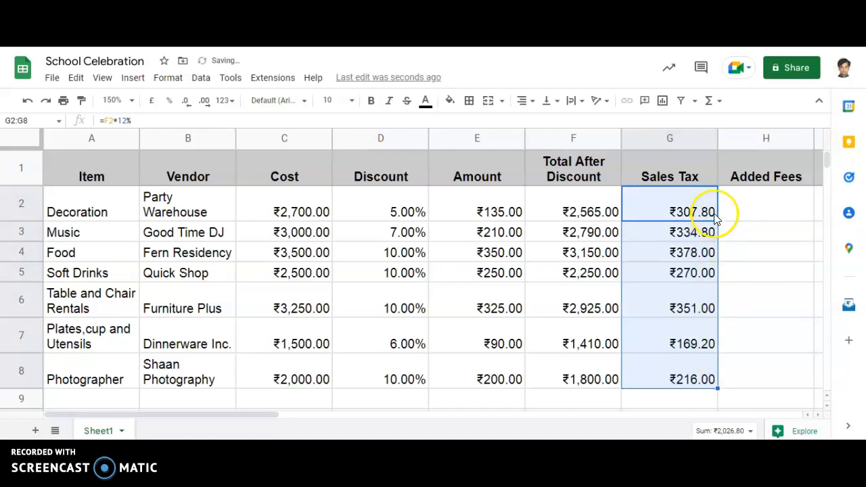
{"action": "left_click", "coordinate": [670, 211]}
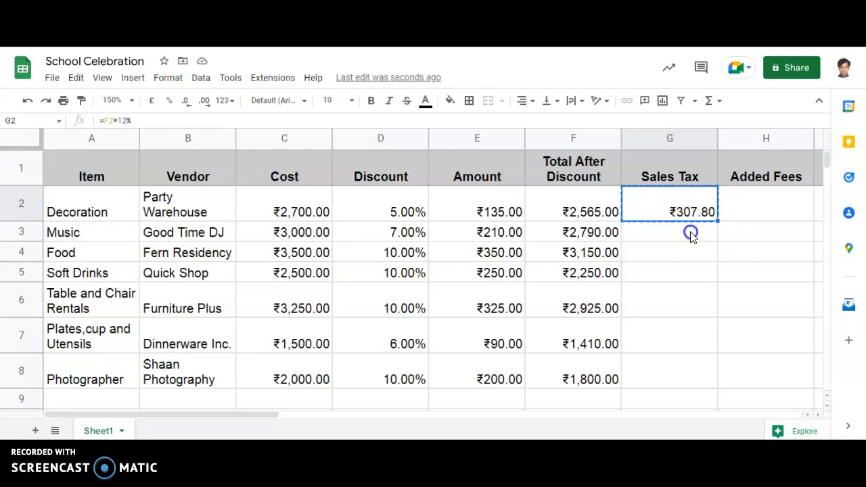
{"action": "left_click", "coordinate": [668, 233]}
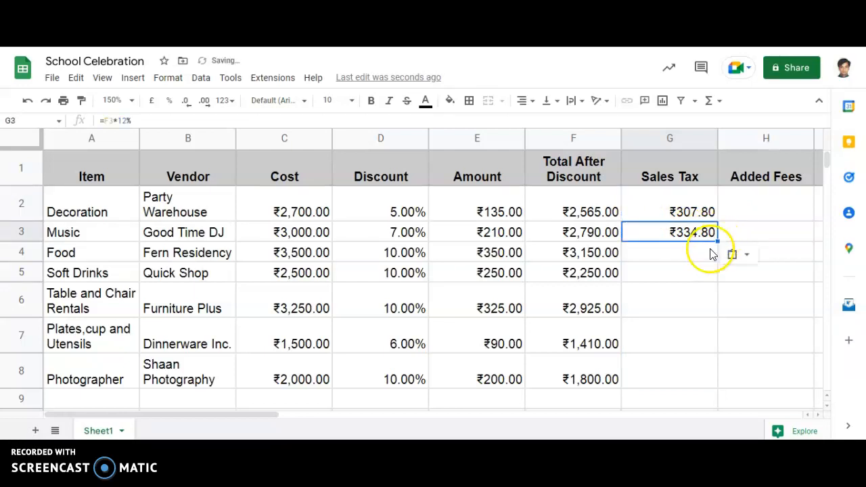